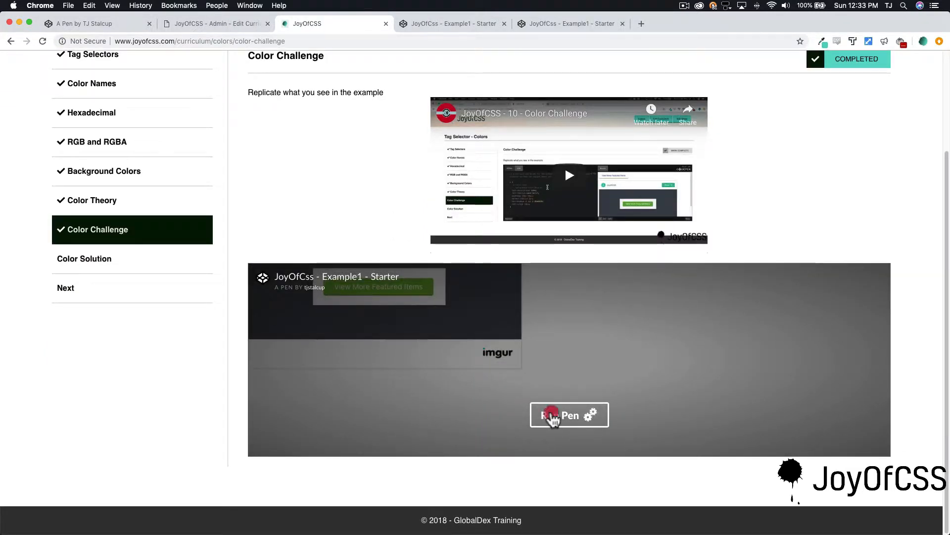
Run the embedded Color Challenge pen to show its anchor CSS and result preview
{"action": "left_click", "coordinate": [568, 415]}
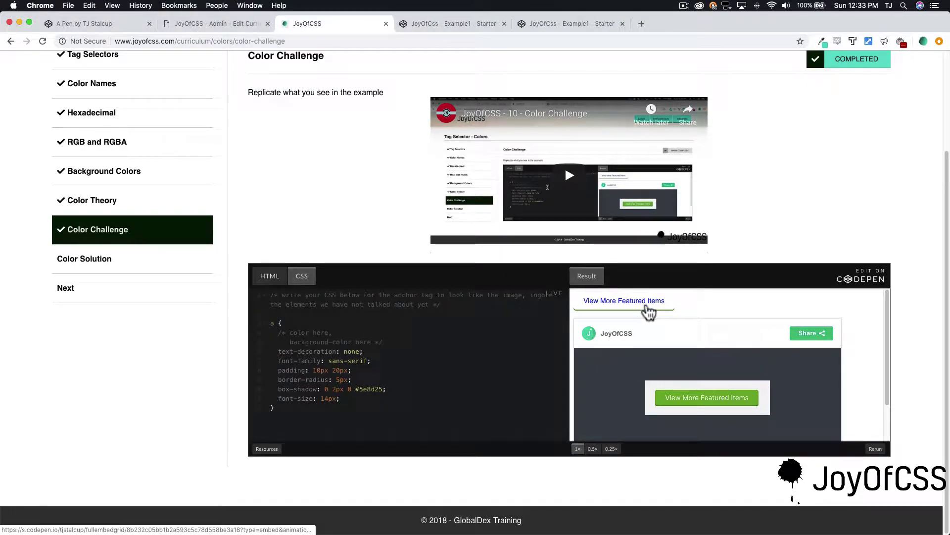
{"action": "mouse_move", "coordinate": [685, 397]}
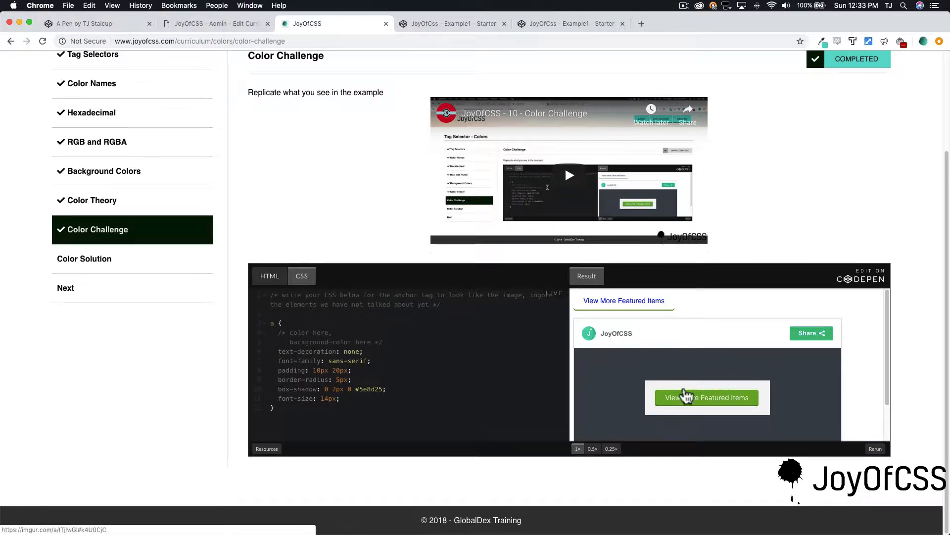
{"action": "mouse_move", "coordinate": [616, 315]}
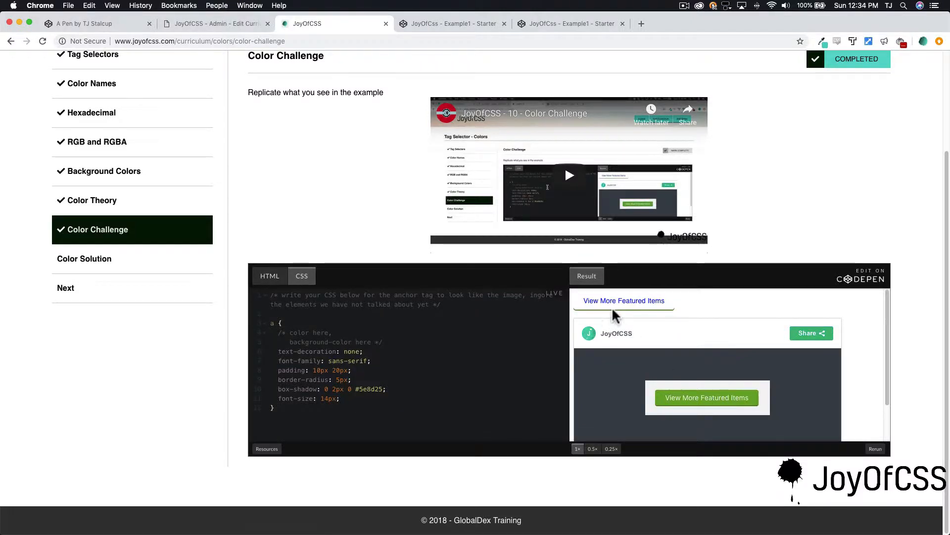
{"action": "mouse_move", "coordinate": [616, 312]}
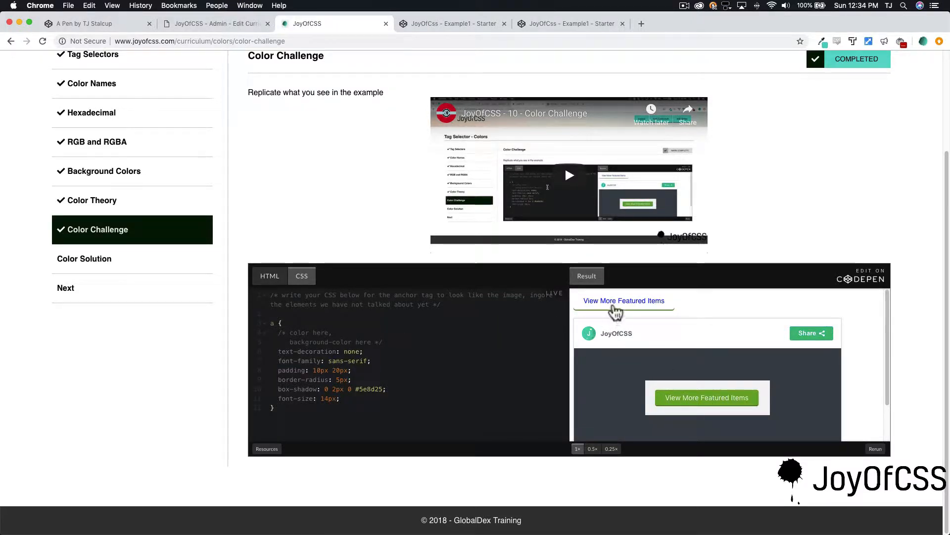
{"action": "mouse_move", "coordinate": [646, 317]}
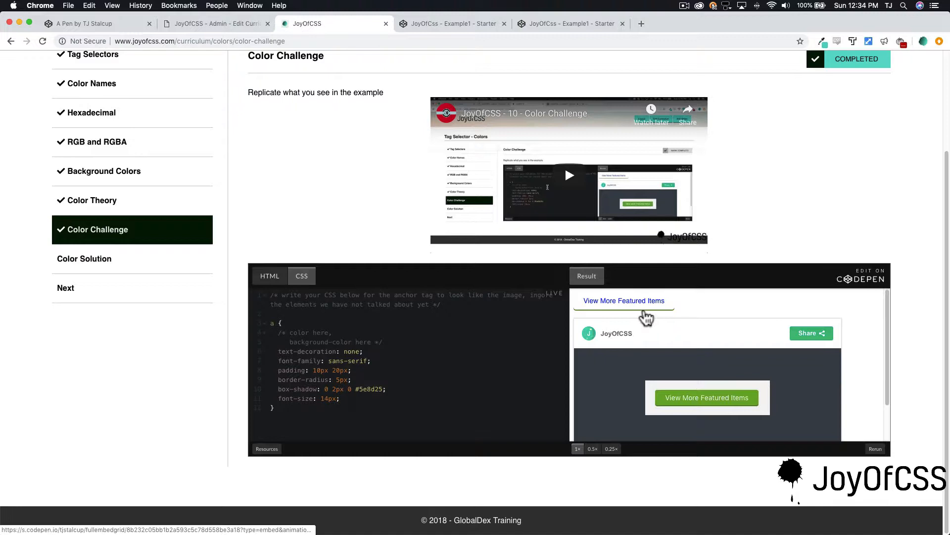
{"action": "mouse_move", "coordinate": [591, 309]}
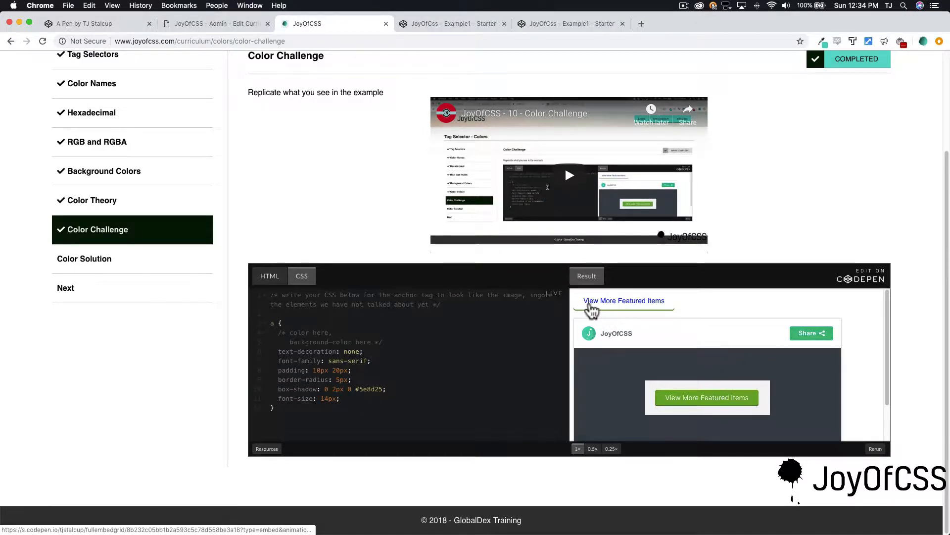
{"action": "mouse_move", "coordinate": [639, 310]}
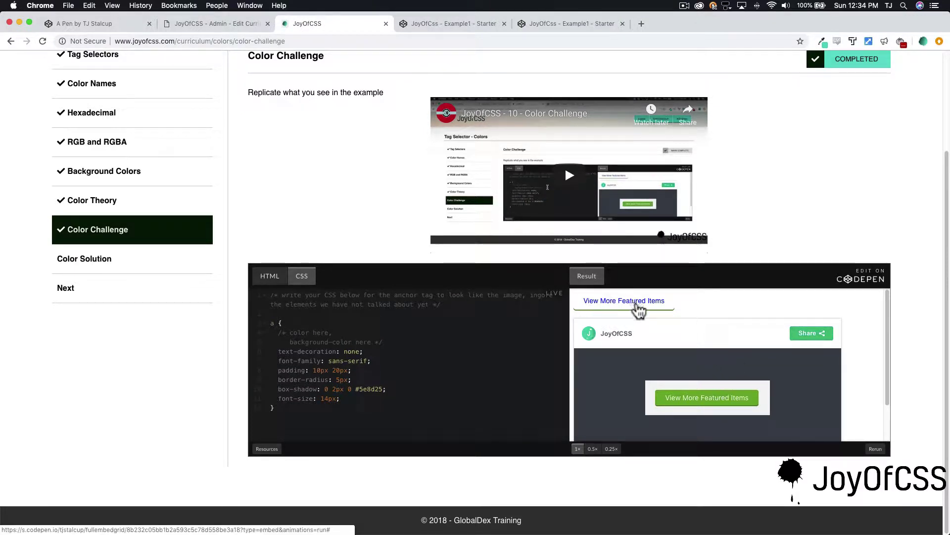
{"action": "mouse_move", "coordinate": [685, 314]}
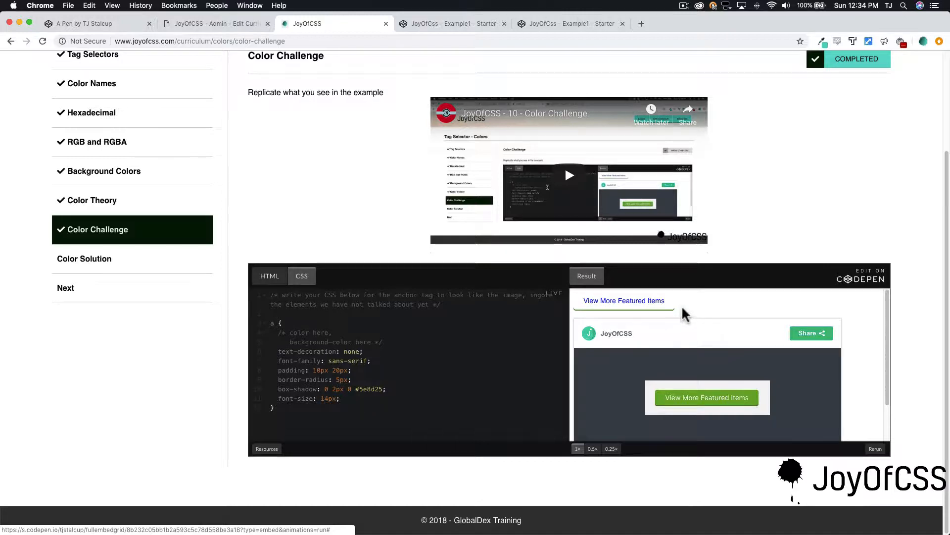
{"action": "mouse_move", "coordinate": [707, 397]}
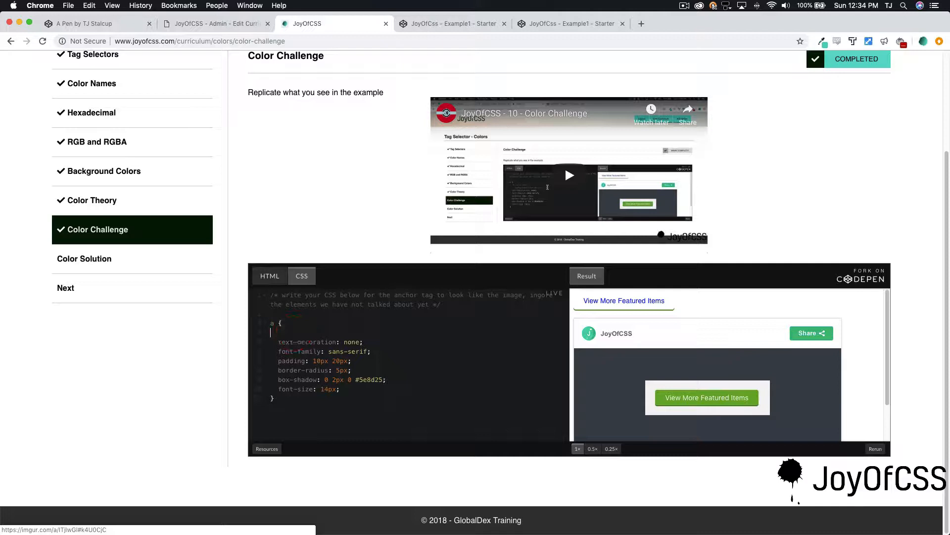
Write color: white in the anchor rule and begin a background-color declaration
{"action": "type", "text": "color:"}
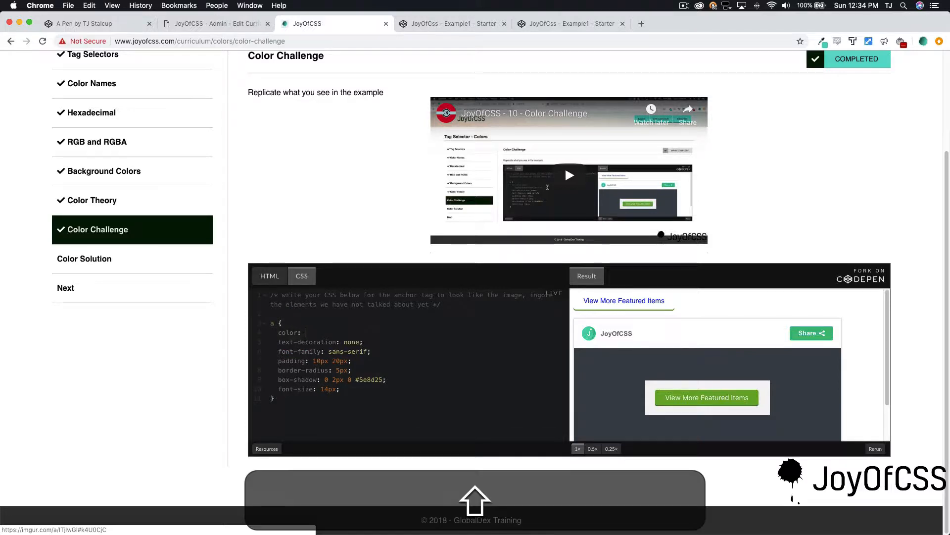
{"action": "type", "text": "white;"}
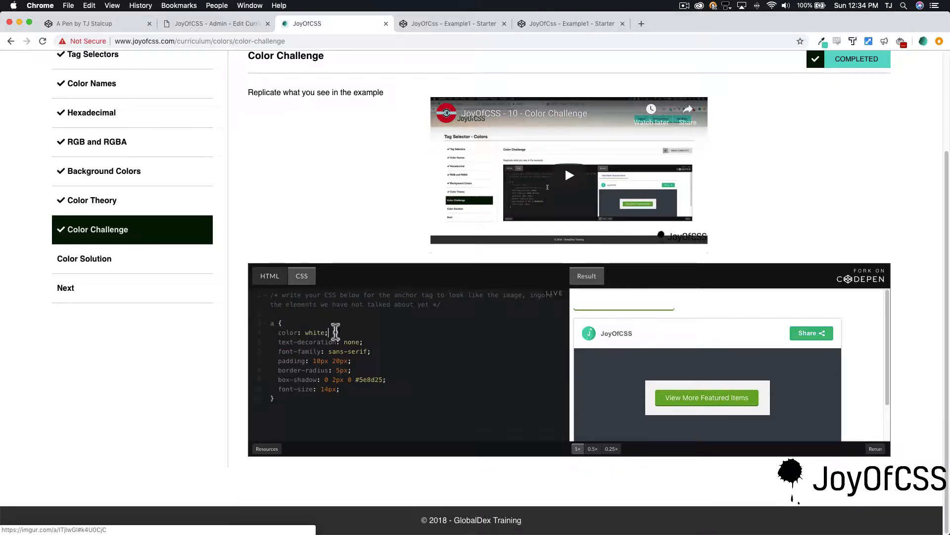
{"action": "mouse_move", "coordinate": [446, 329]}
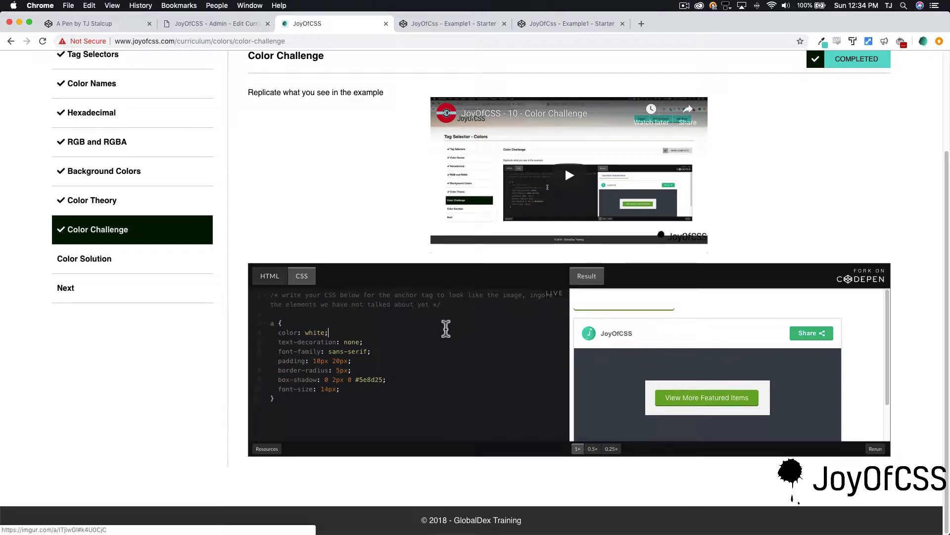
{"action": "type", "text": "background-color: gr"}
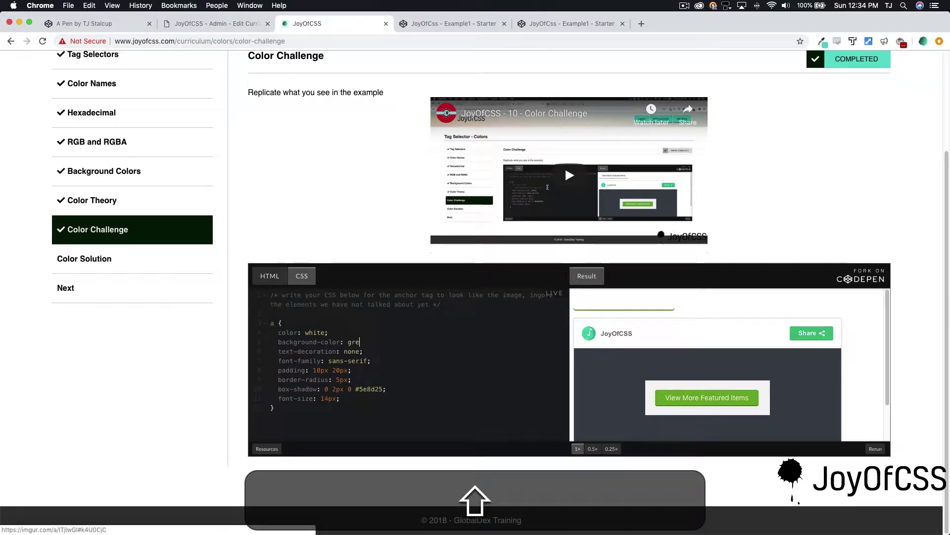
Complete background-color: lightgreen; so the link renders as a green button with white text
{"action": "type", "text": "en;"}
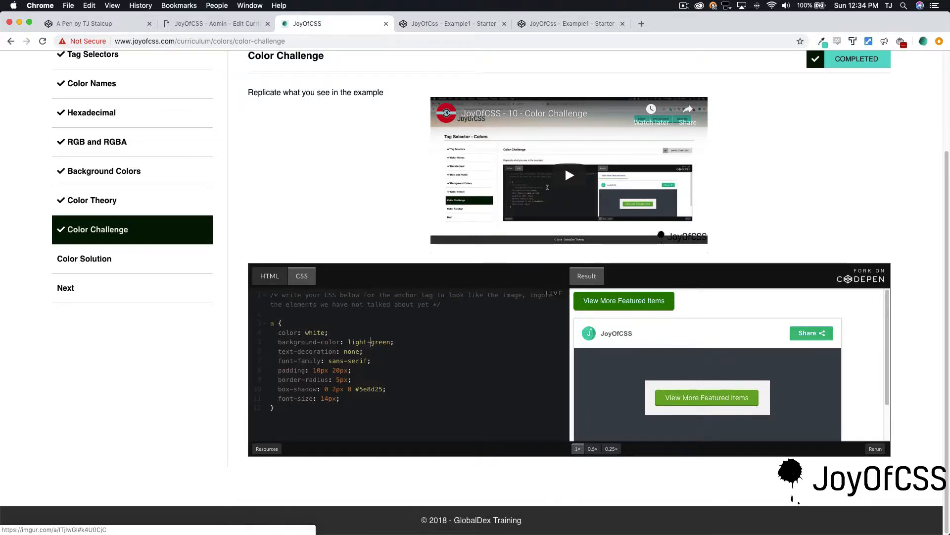
{"action": "key", "text": "backspace"}
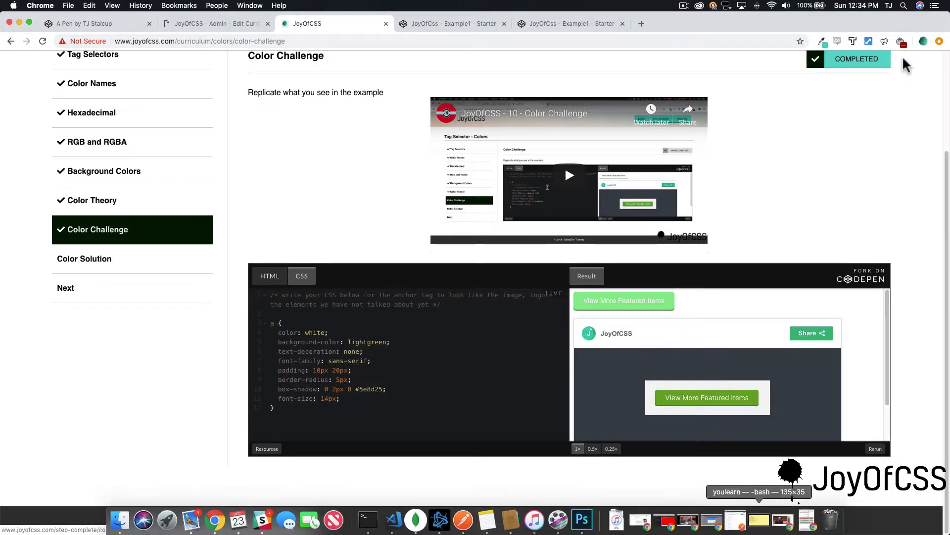
Eyedrop the example button's green and read #64a225, rgb(100,162,37) in the ColorZilla popup
{"action": "left_click", "coordinate": [823, 42]}
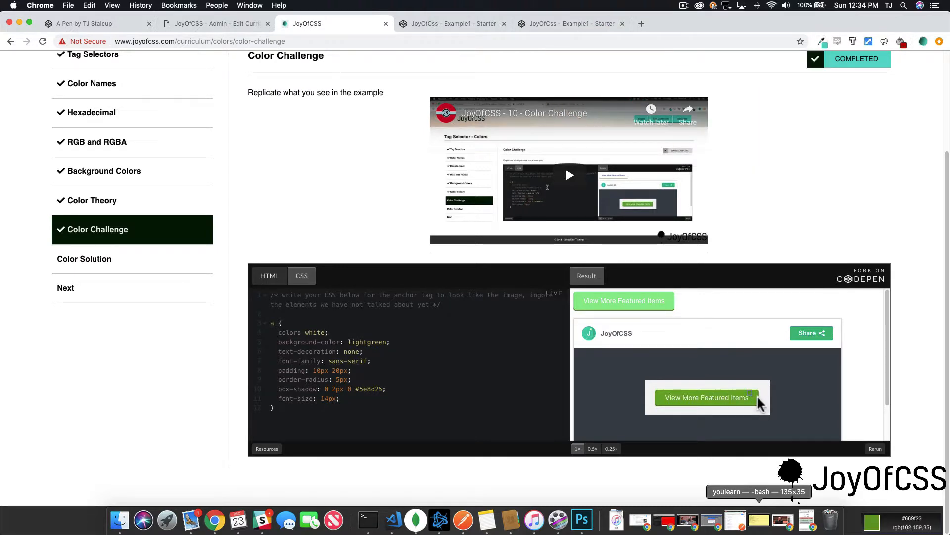
{"action": "mouse_move", "coordinate": [734, 409]}
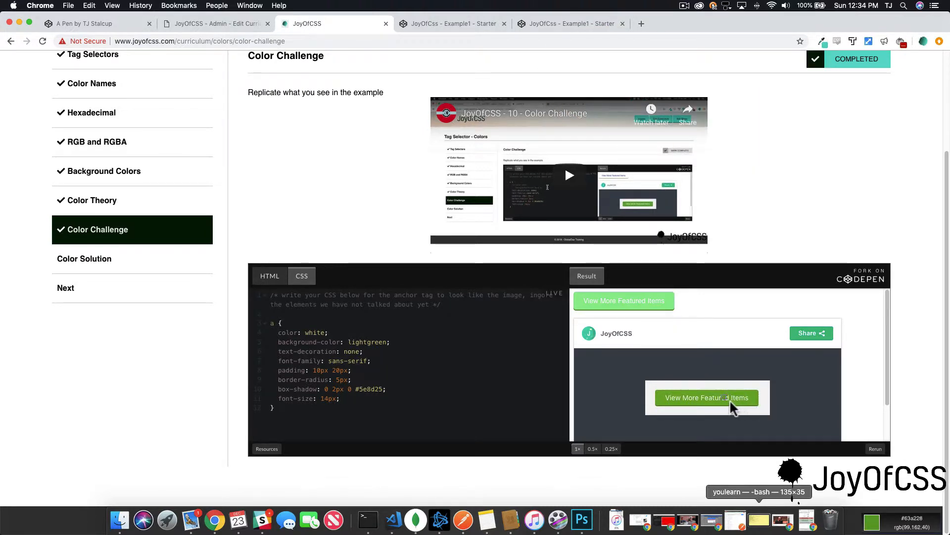
{"action": "mouse_move", "coordinate": [660, 405]}
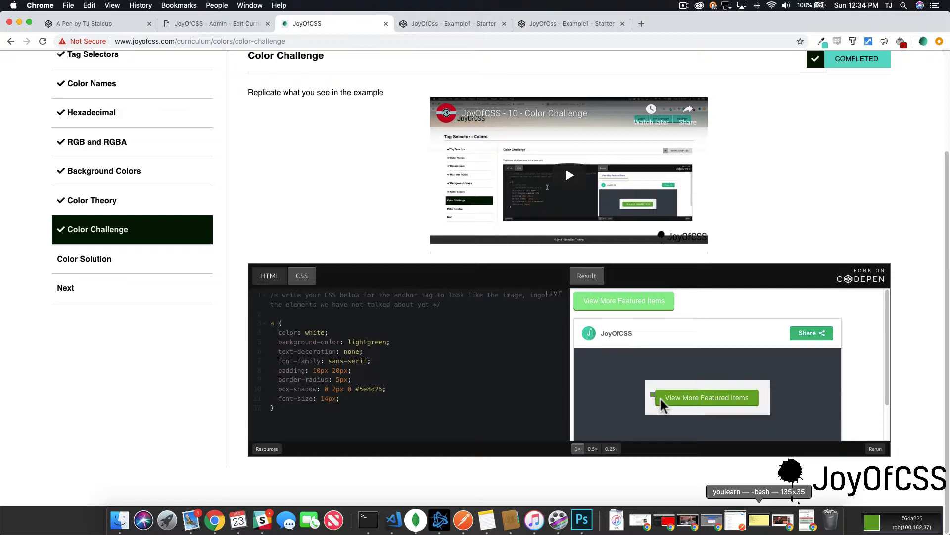
{"action": "mouse_move", "coordinate": [740, 42]}
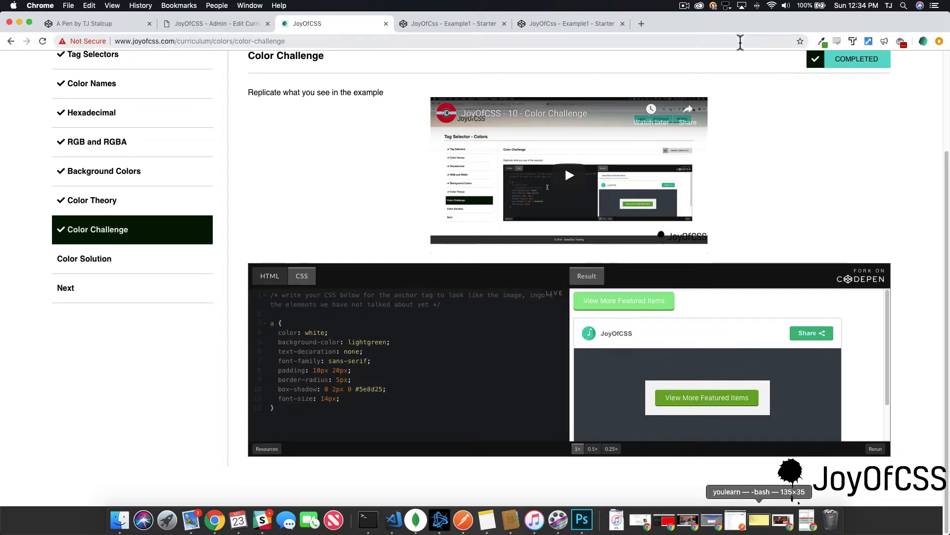
{"action": "left_click", "coordinate": [823, 42]}
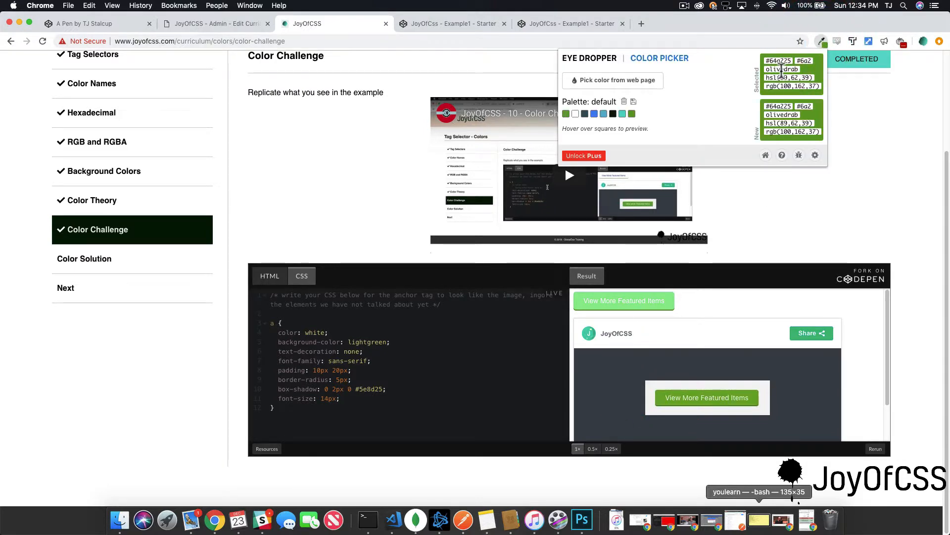